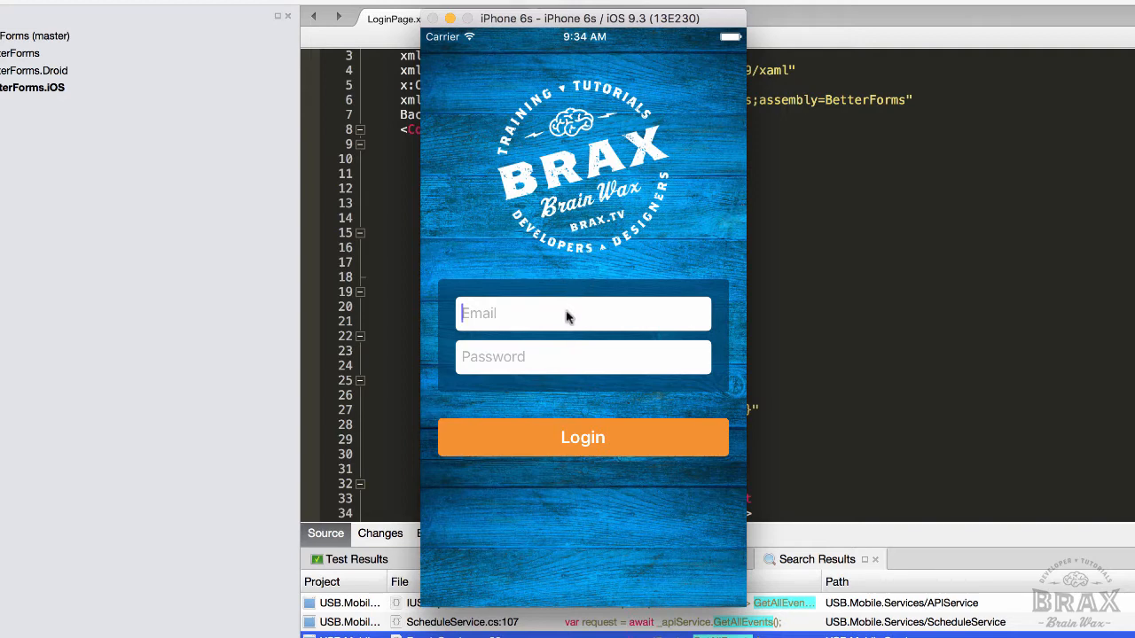
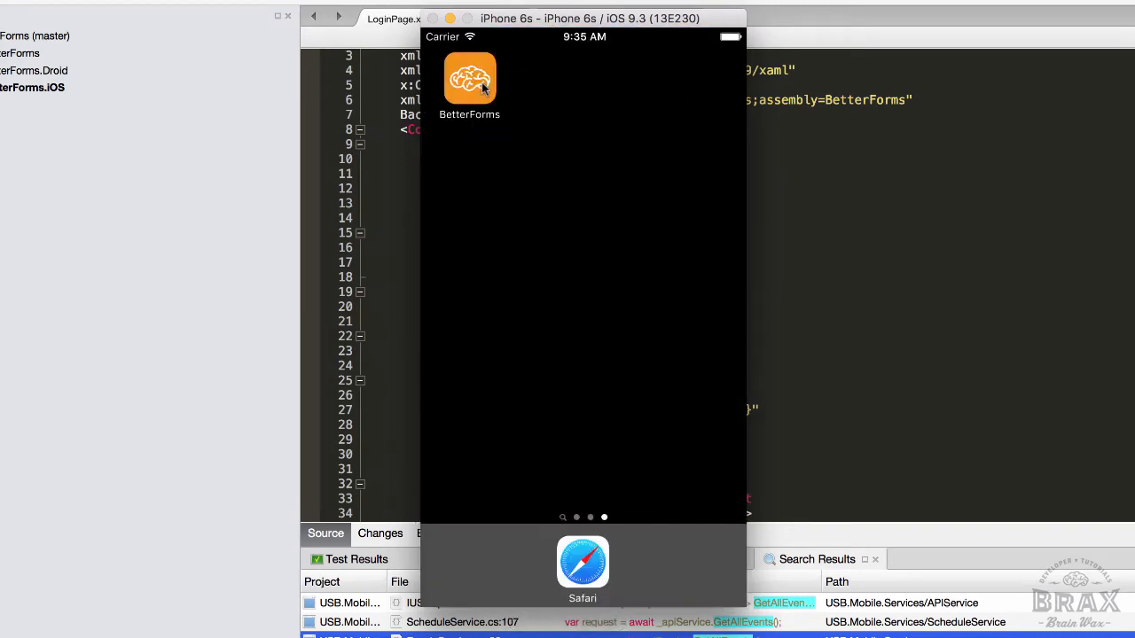
{"action": "left_click", "coordinate": [469, 78]}
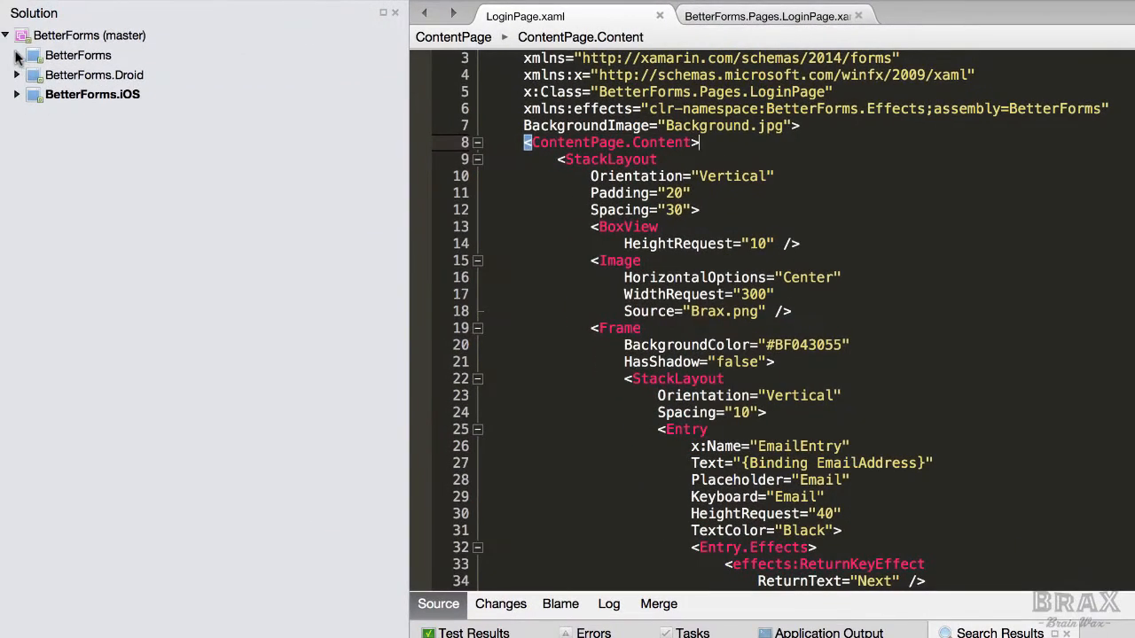
In the shared BetterForms project's Add Packages browser, search 'settings' and tick Settings Plugin for Xamarin and Windows
{"action": "left_click", "coordinate": [16, 55]}
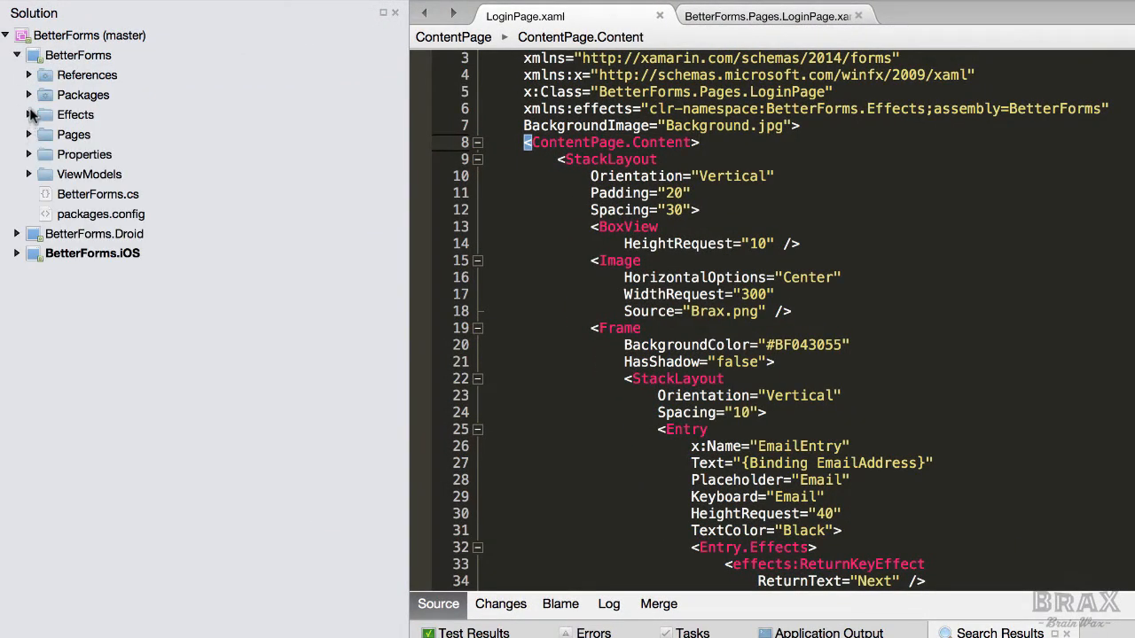
{"action": "right_click", "coordinate": [82, 95]}
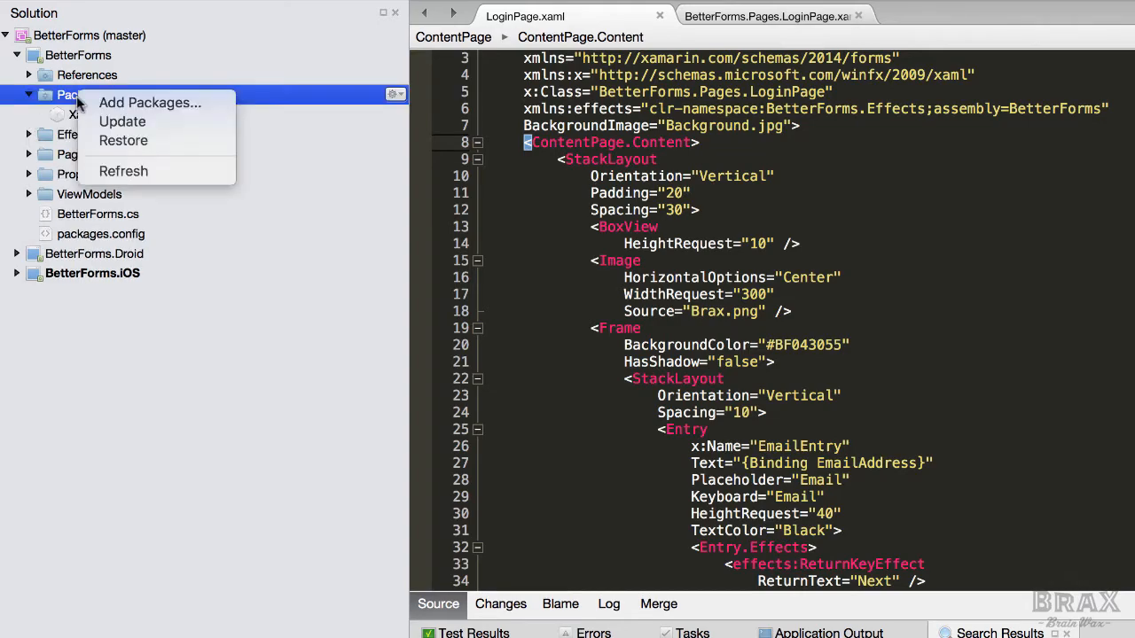
{"action": "mouse_move", "coordinate": [150, 103]}
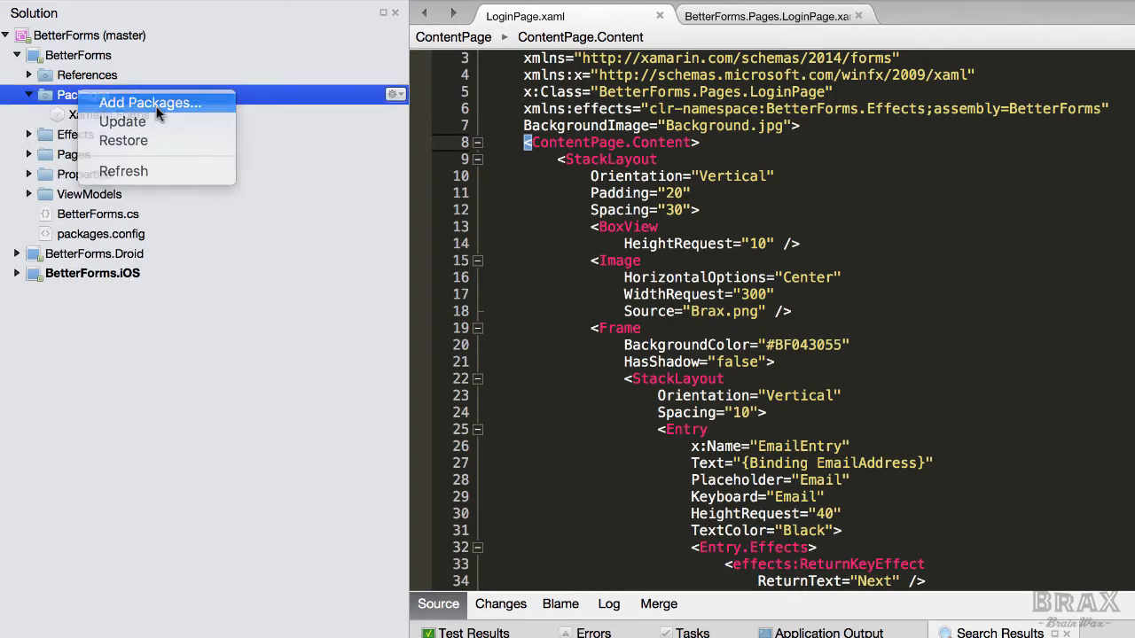
{"action": "left_click", "coordinate": [149, 103]}
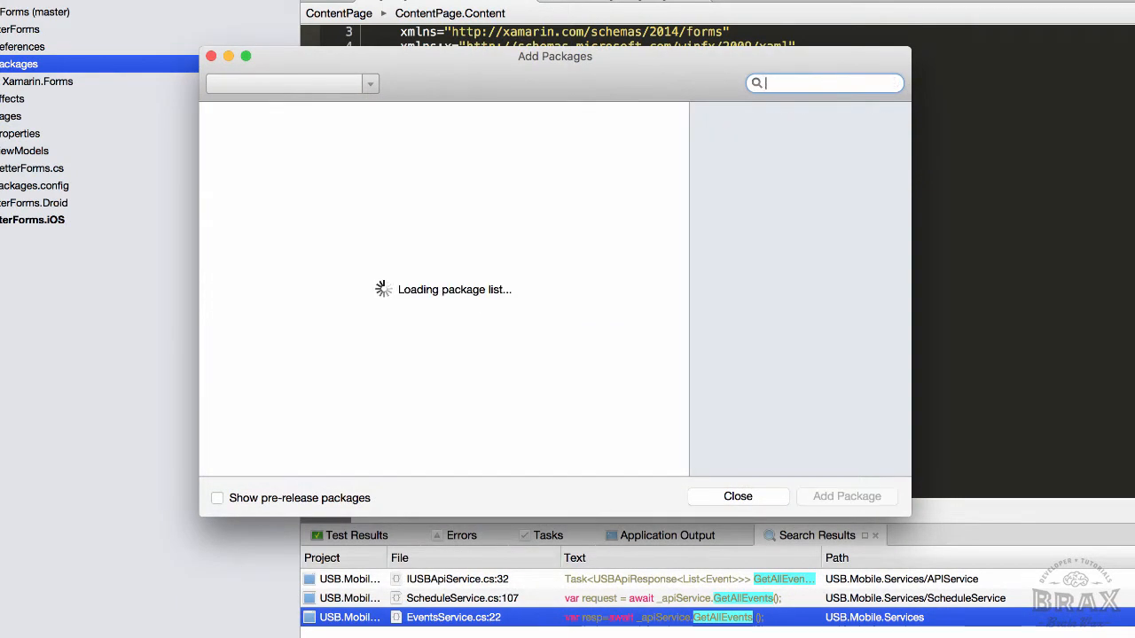
{"action": "type", "text": "settings"}
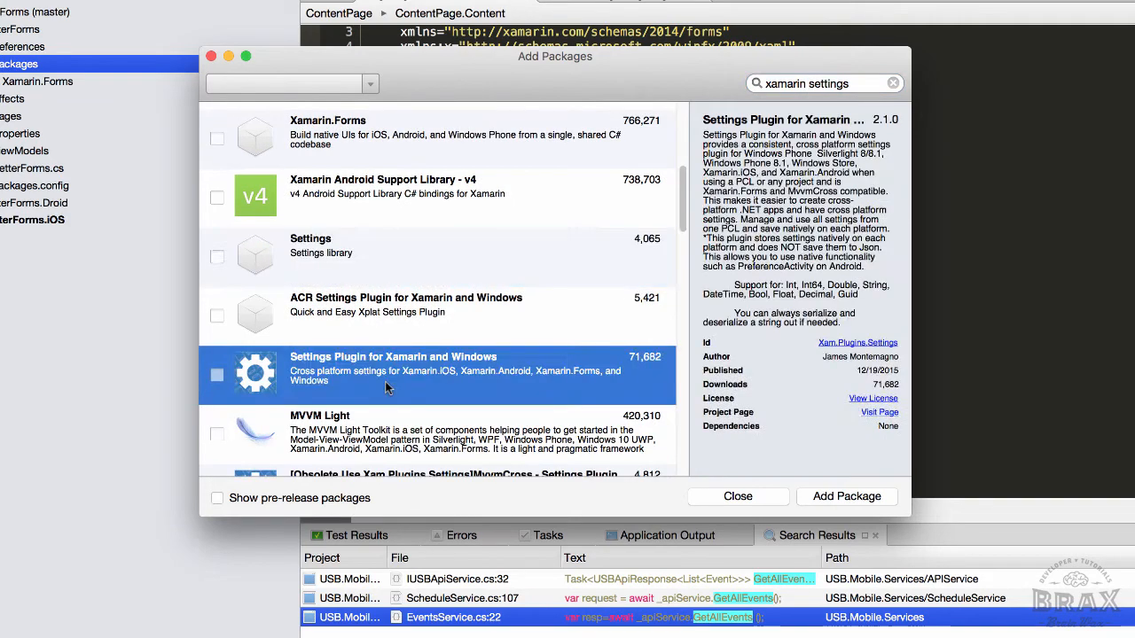
{"action": "mouse_move", "coordinate": [408, 383]}
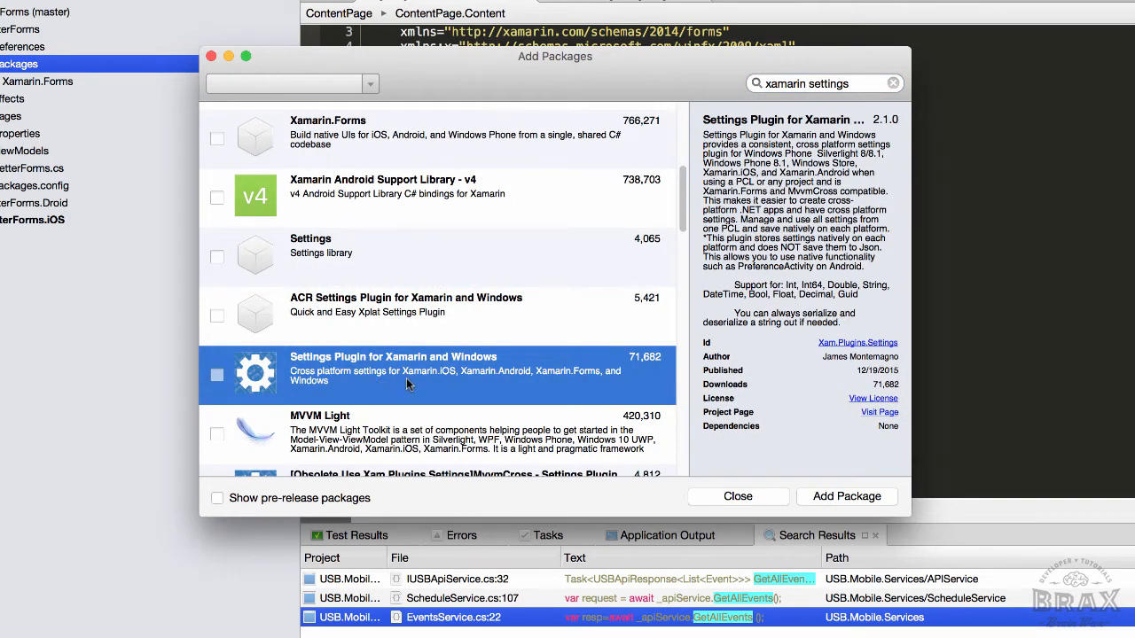
{"action": "left_click", "coordinate": [217, 373]}
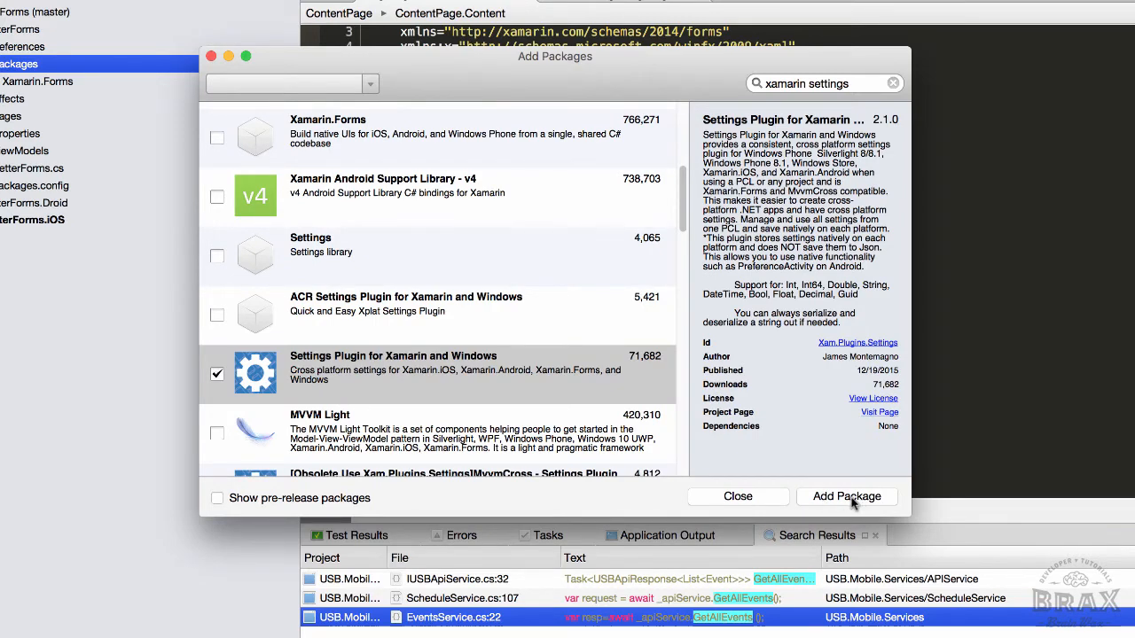
Add the Settings Plugin to the shared, BetterForms.iOS and BetterForms.Droid projects
{"action": "left_click", "coordinate": [846, 495]}
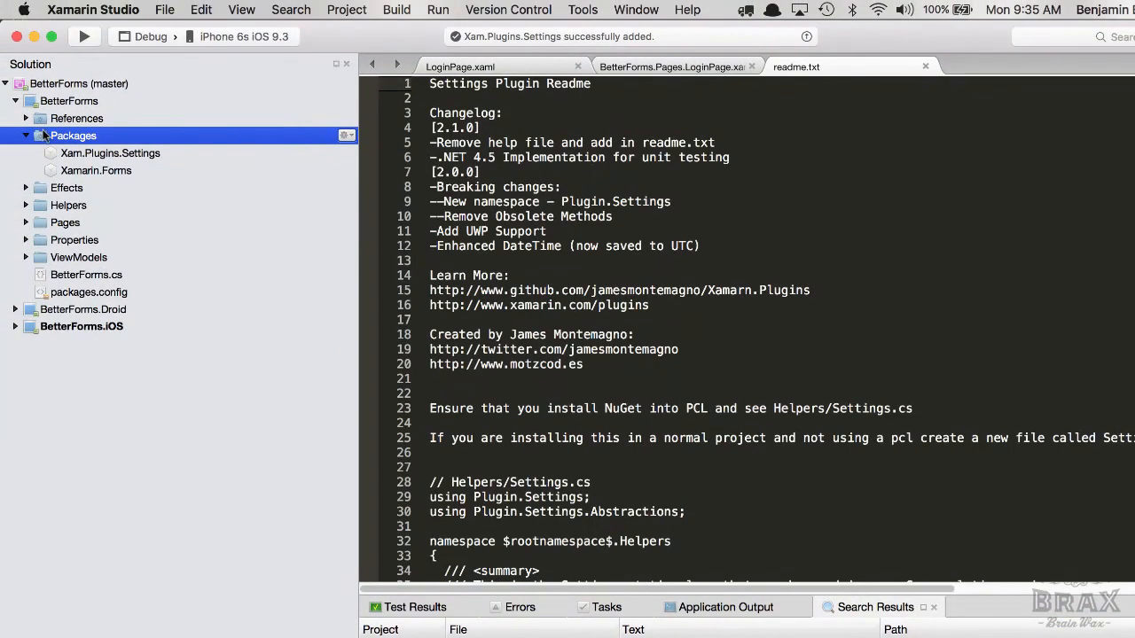
{"action": "left_click", "coordinate": [16, 327]}
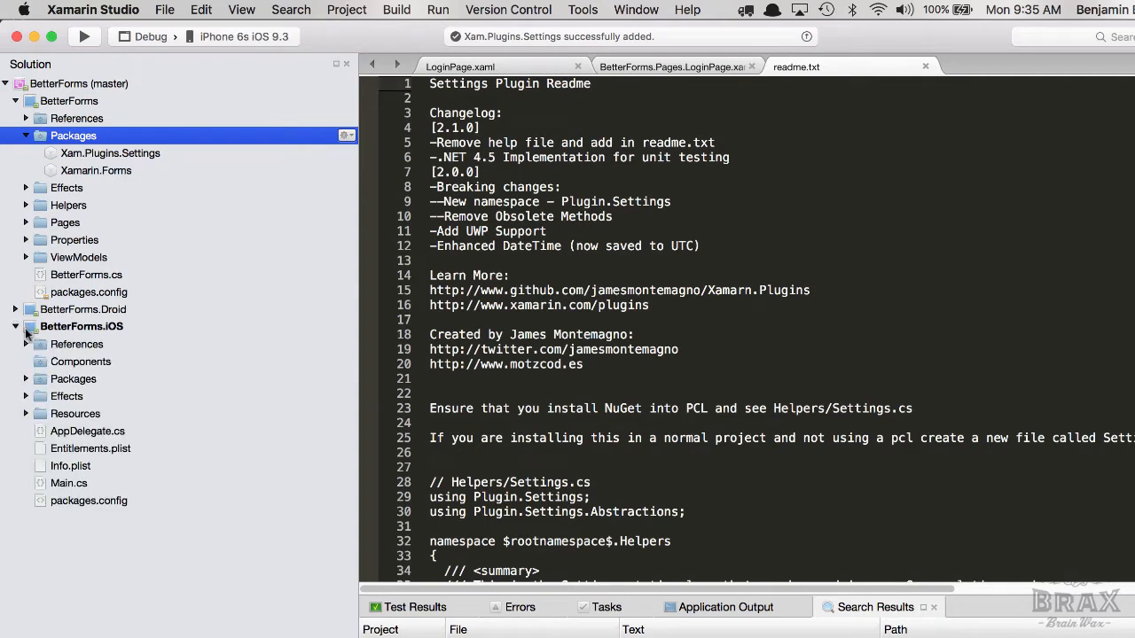
{"action": "right_click", "coordinate": [73, 379]}
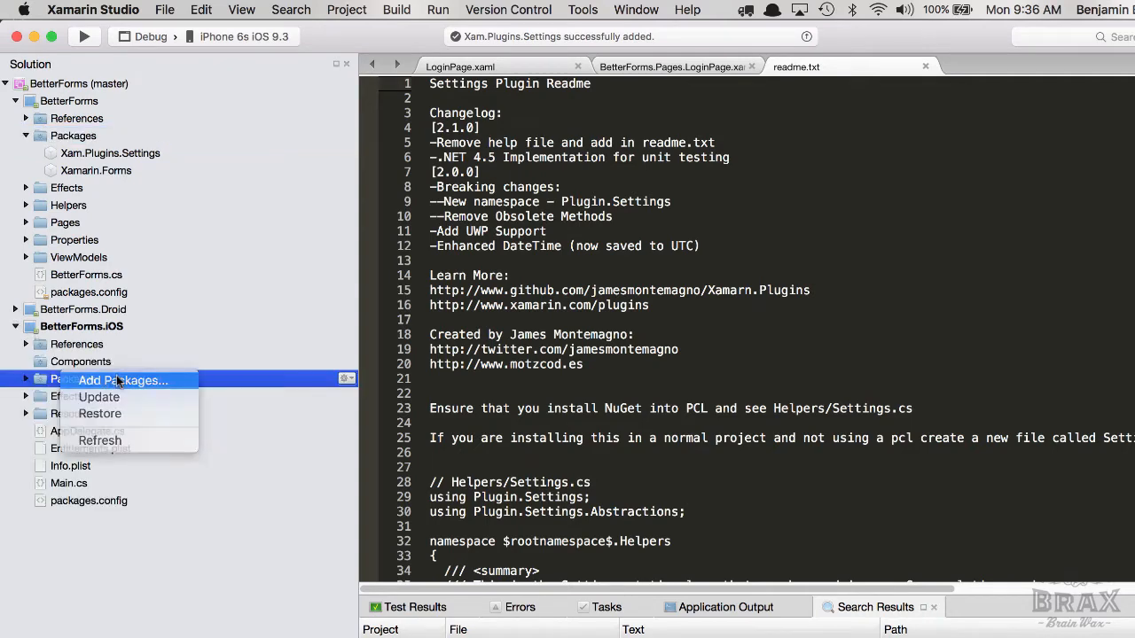
{"action": "left_click", "coordinate": [122, 380]}
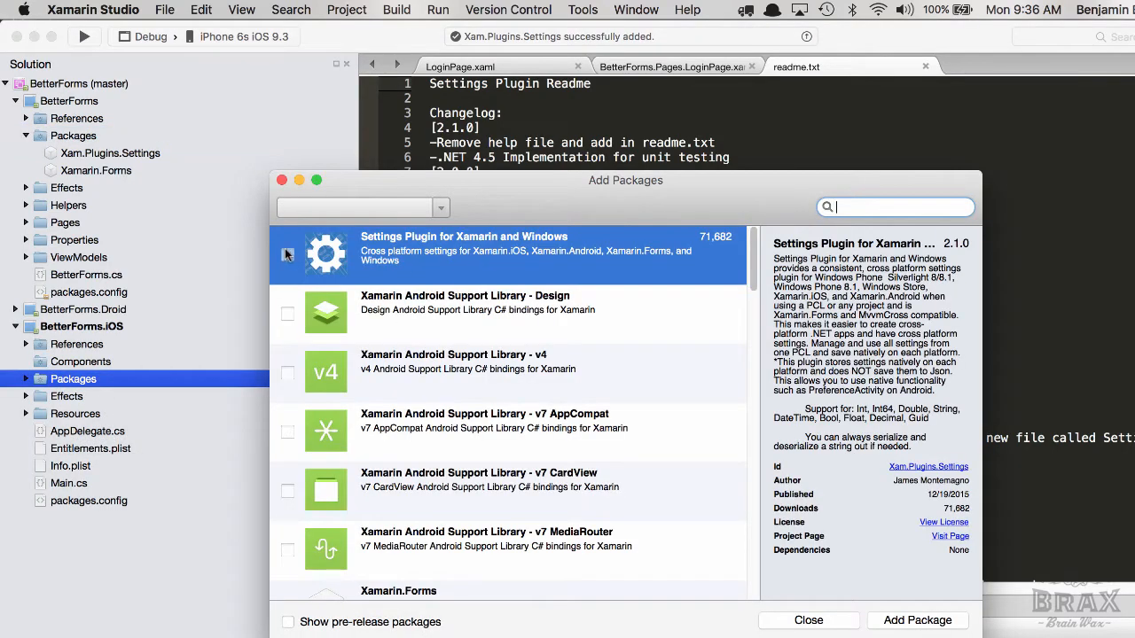
{"action": "left_click", "coordinate": [917, 620]}
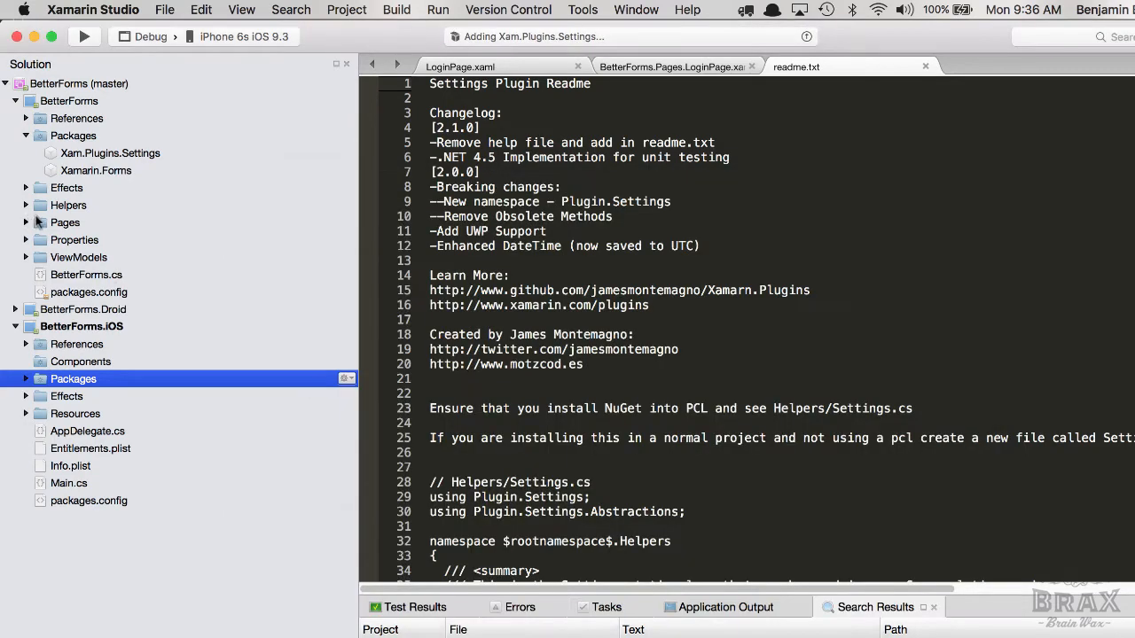
{"action": "left_click", "coordinate": [84, 309]}
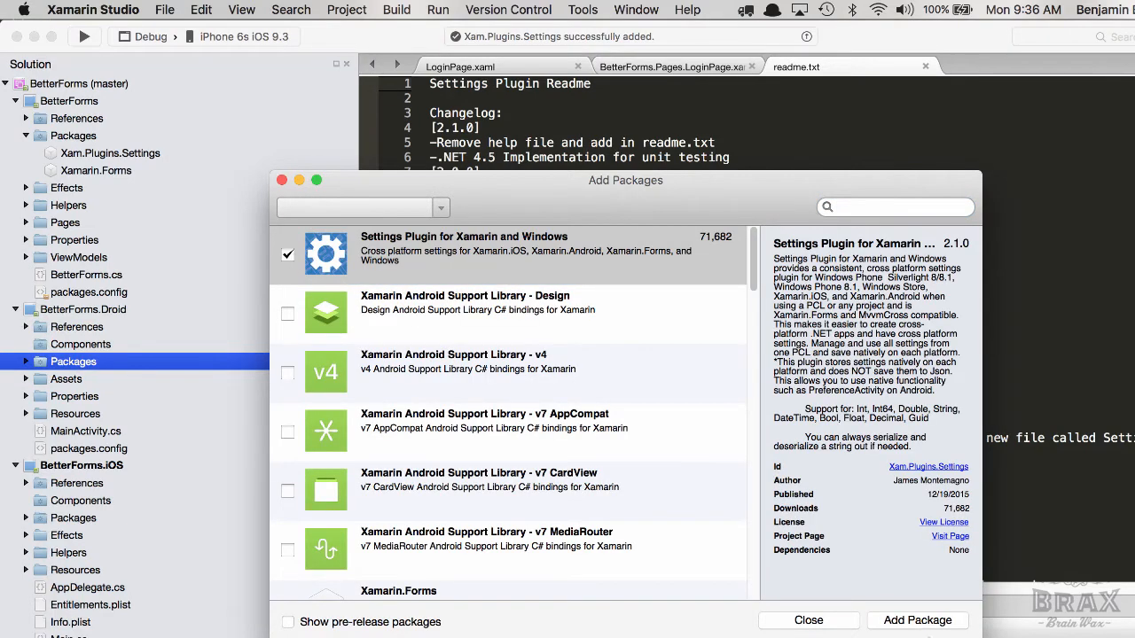
{"action": "left_click", "coordinate": [916, 619]}
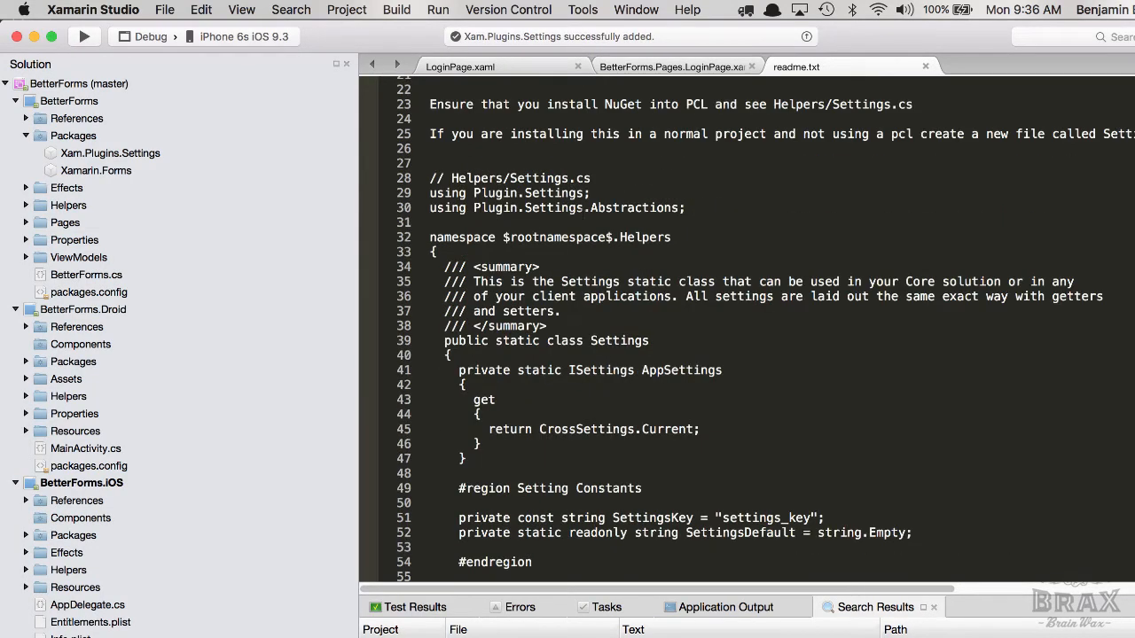
{"action": "scroll", "scroll_direction": "down", "scroll_amount": 3}
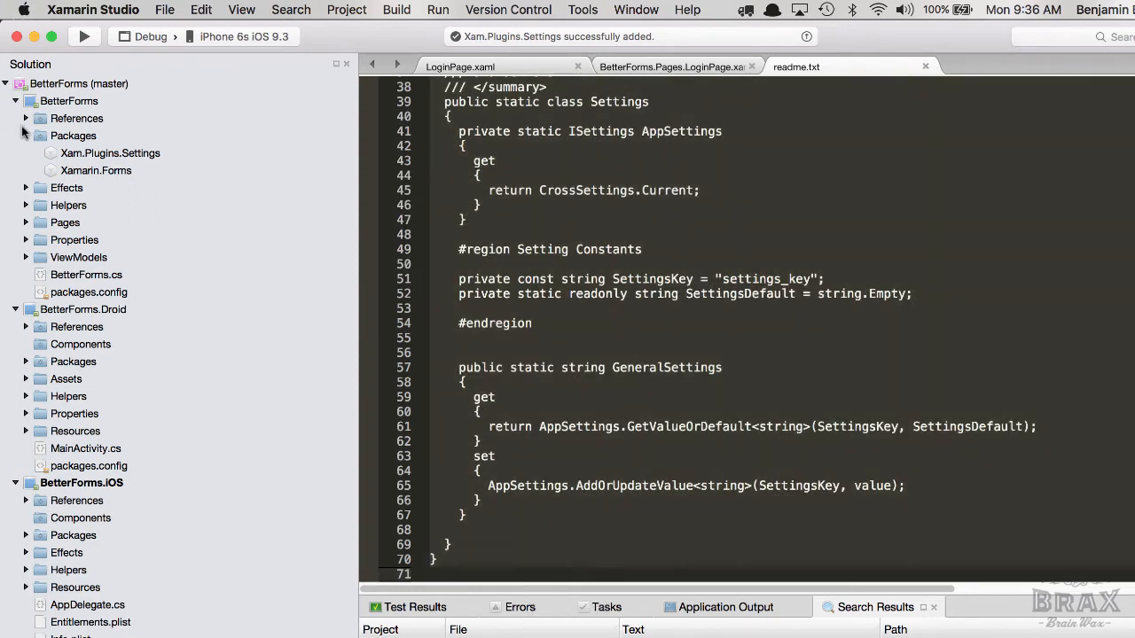
Create a Utils folder in BetterForms and add an empty Settings class inside it
{"action": "right_click", "coordinate": [79, 100]}
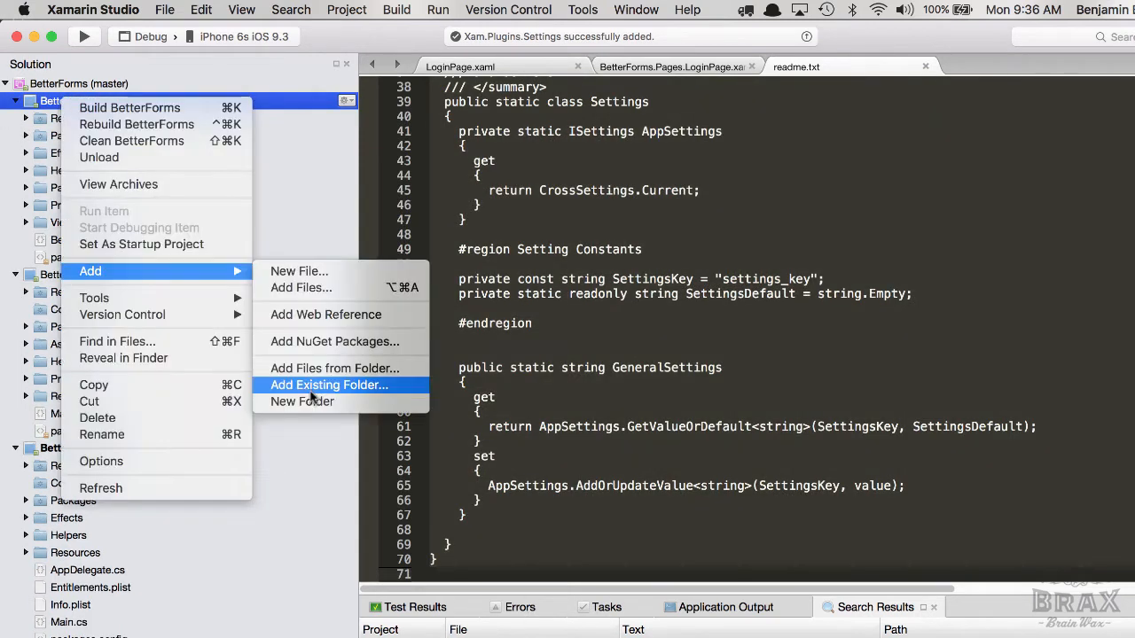
{"action": "left_click", "coordinate": [302, 400]}
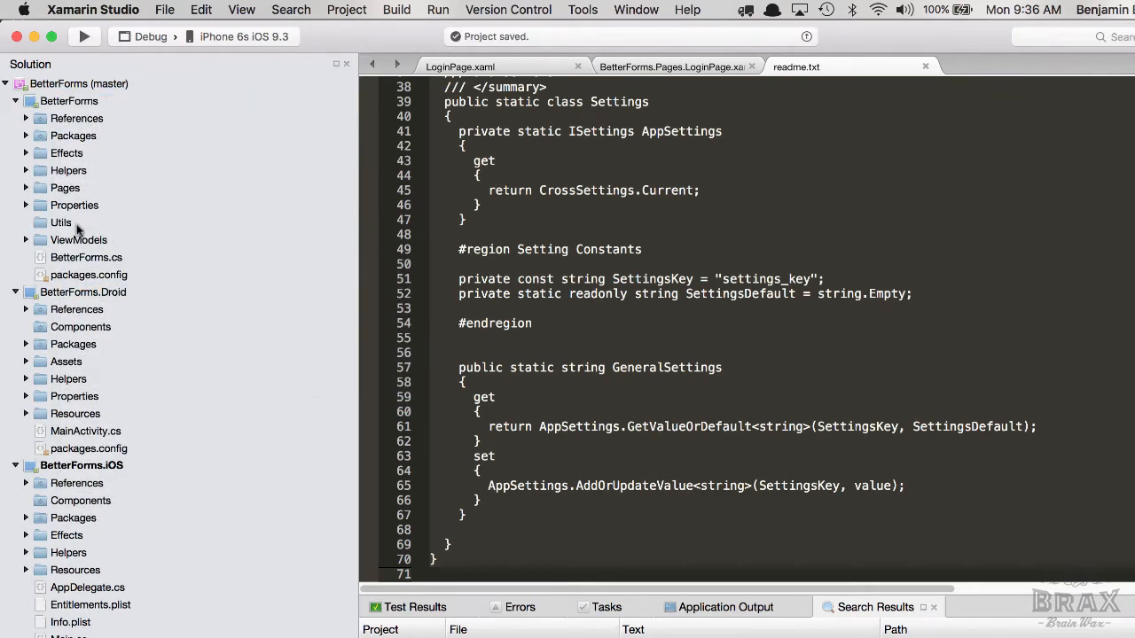
{"action": "left_click", "coordinate": [61, 222]}
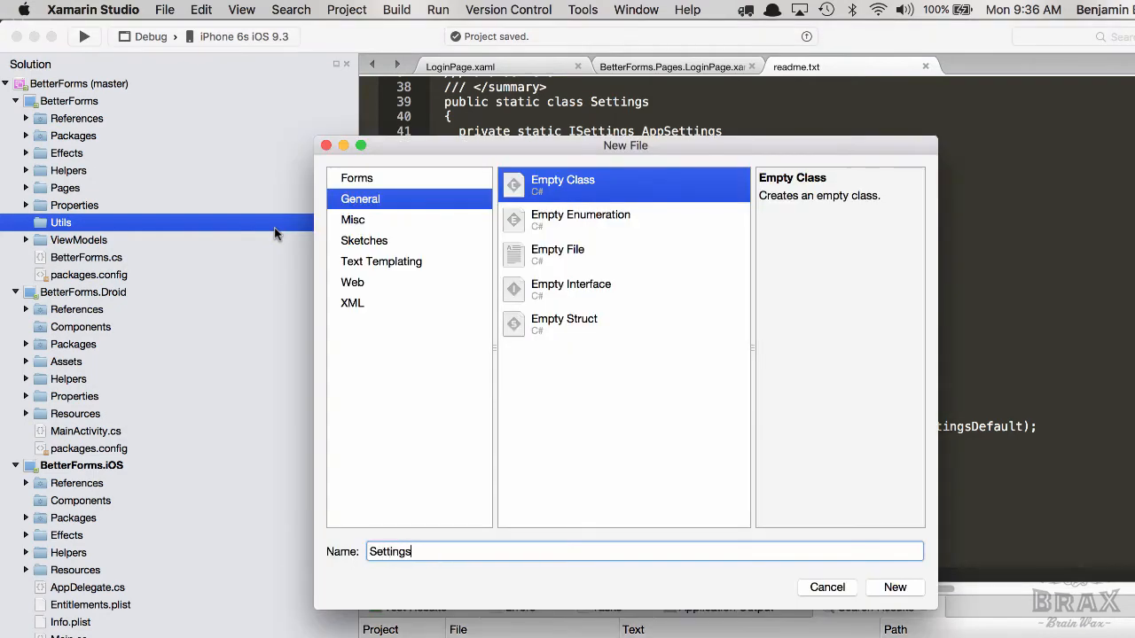
{"action": "left_click", "coordinate": [895, 587]}
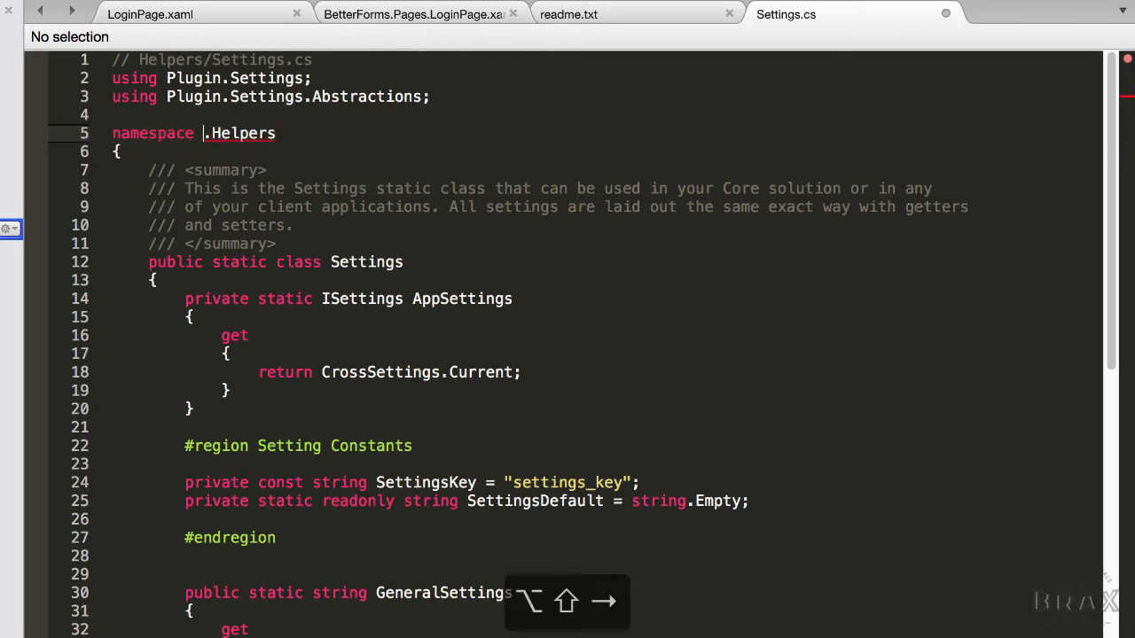
Set the Settings.cs namespace to BetterForms.Utils
{"action": "type", "text": "BetterF"}
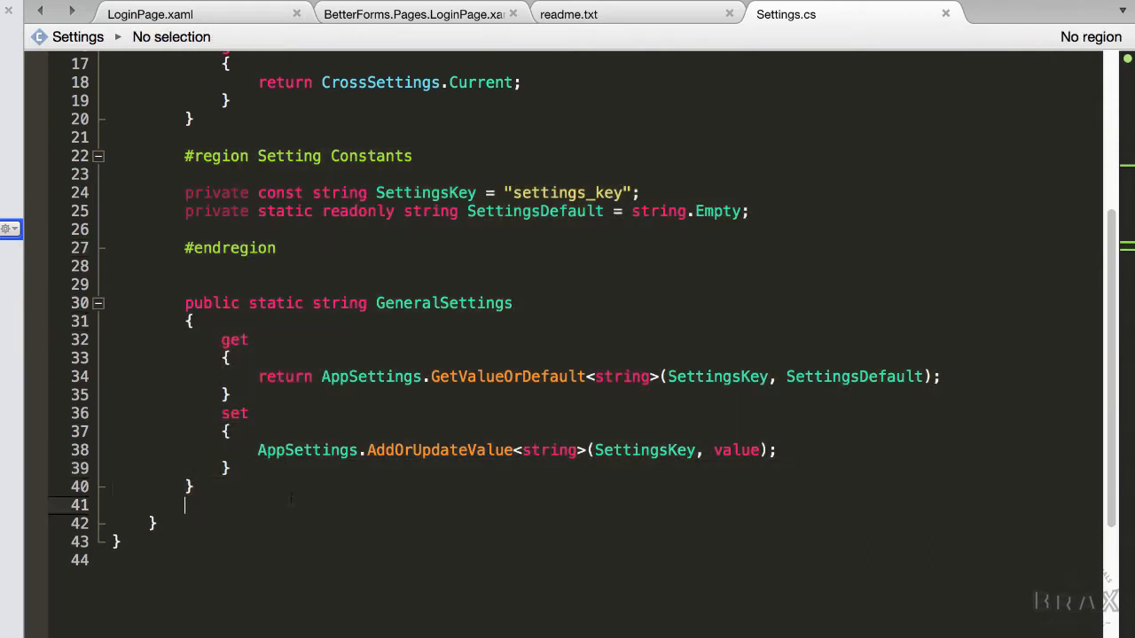
Rename the GeneralSettings property to LastUsedEmail
{"action": "left_click", "coordinate": [468, 302]}
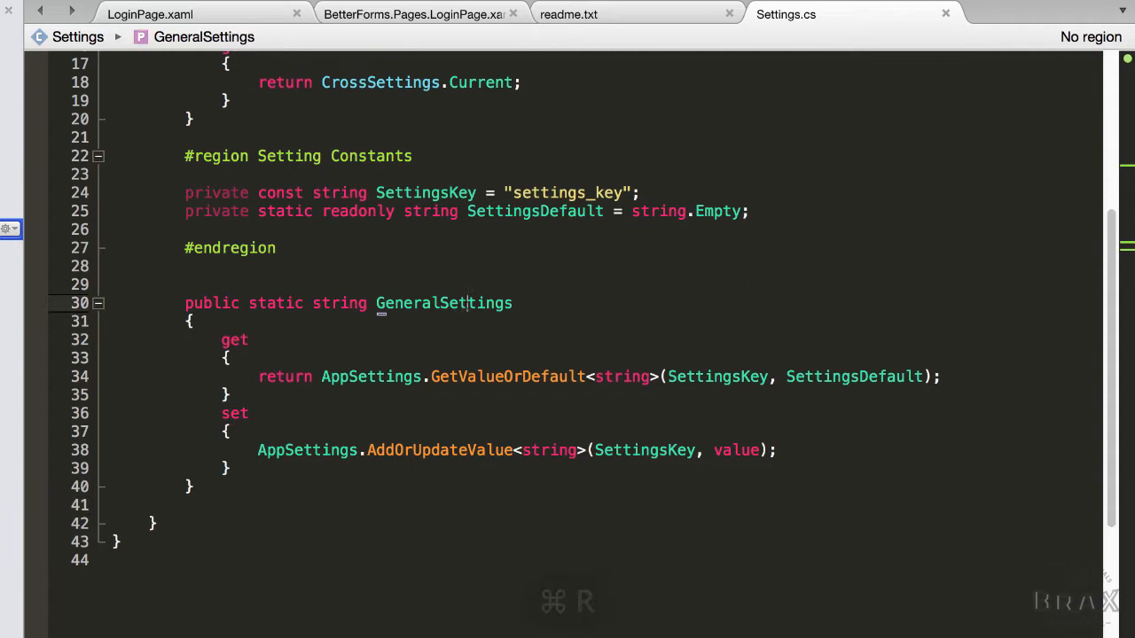
{"action": "type", "text": "LastUsed"}
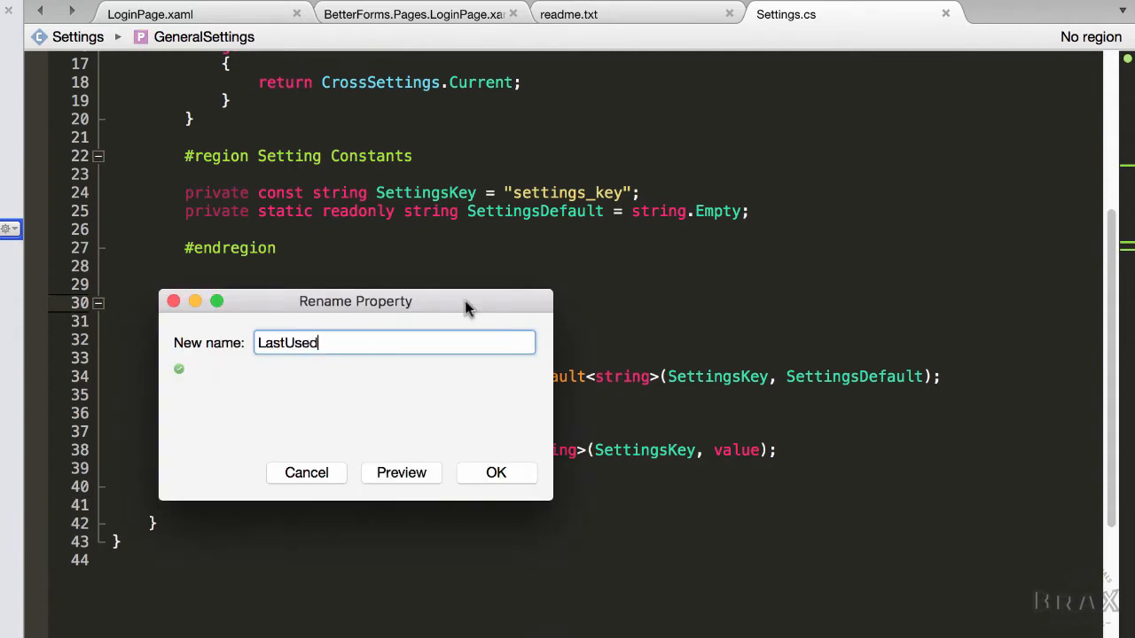
{"action": "left_click", "coordinate": [496, 473]}
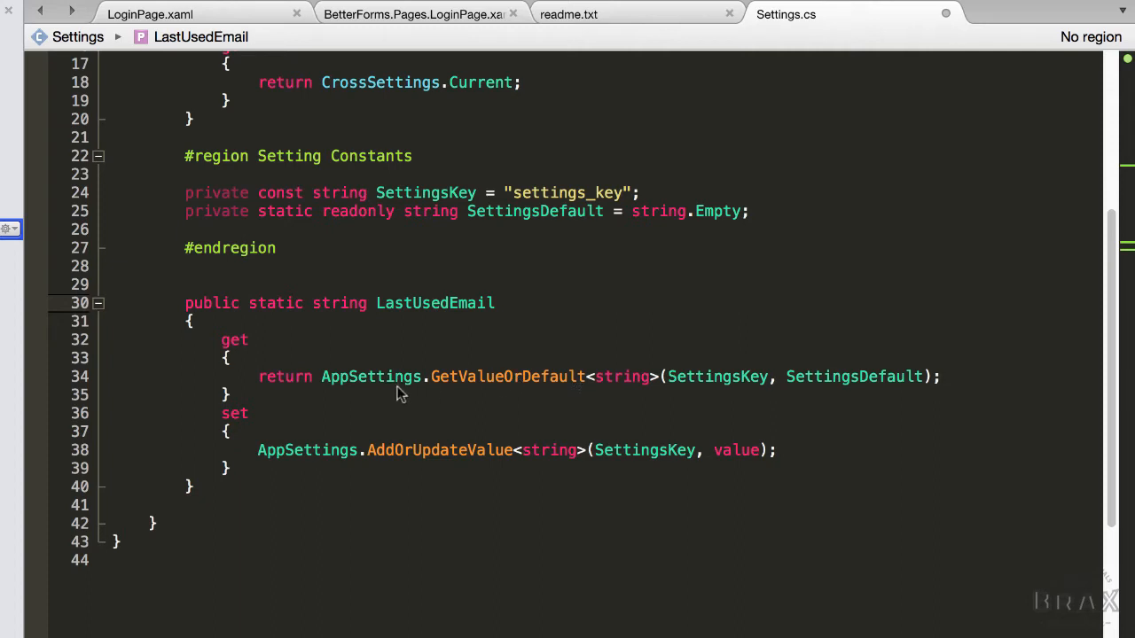
Rename the SettingsKey constant to LastEmailSettingsKey with value "last_email_key"
{"action": "double_click", "coordinate": [464, 376]}
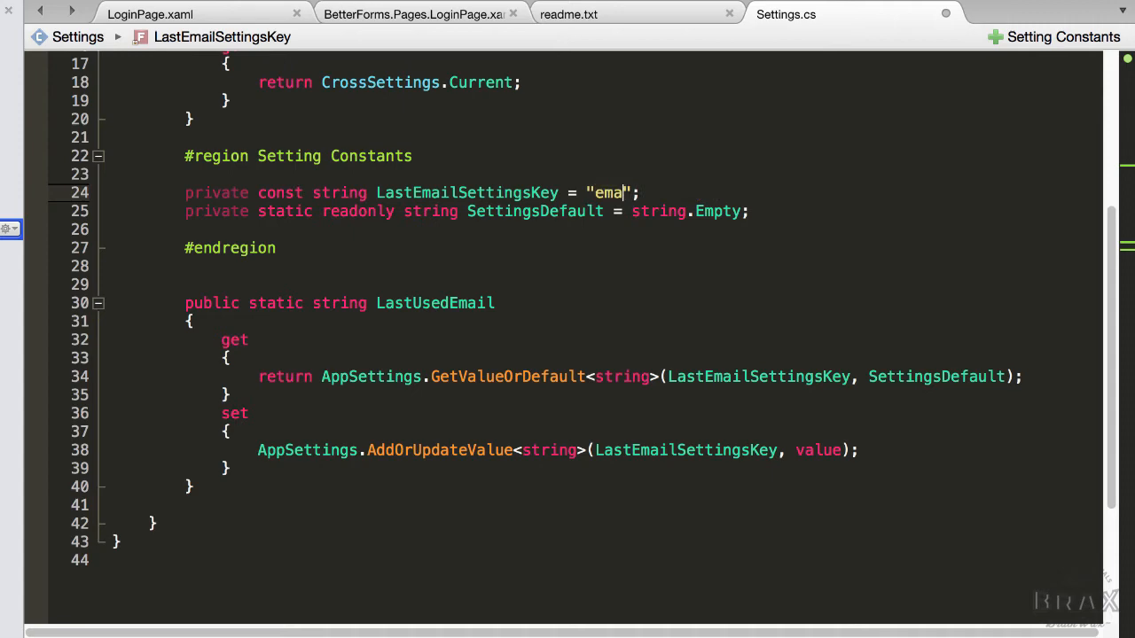
{"action": "type", "text": "last"}
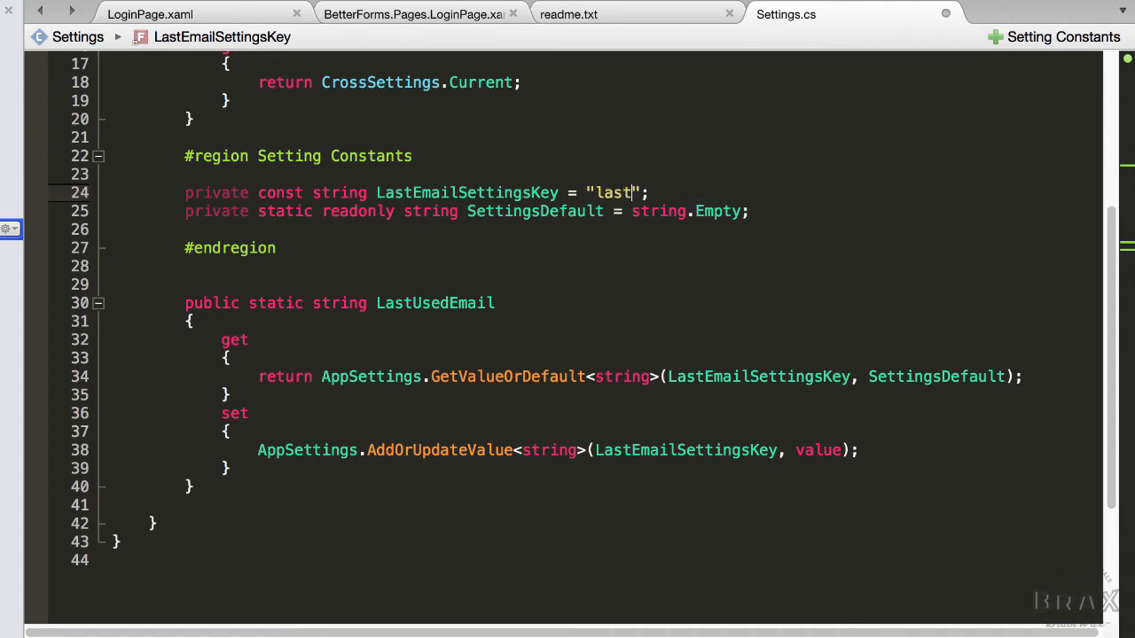
{"action": "type", "text": "_email_key"}
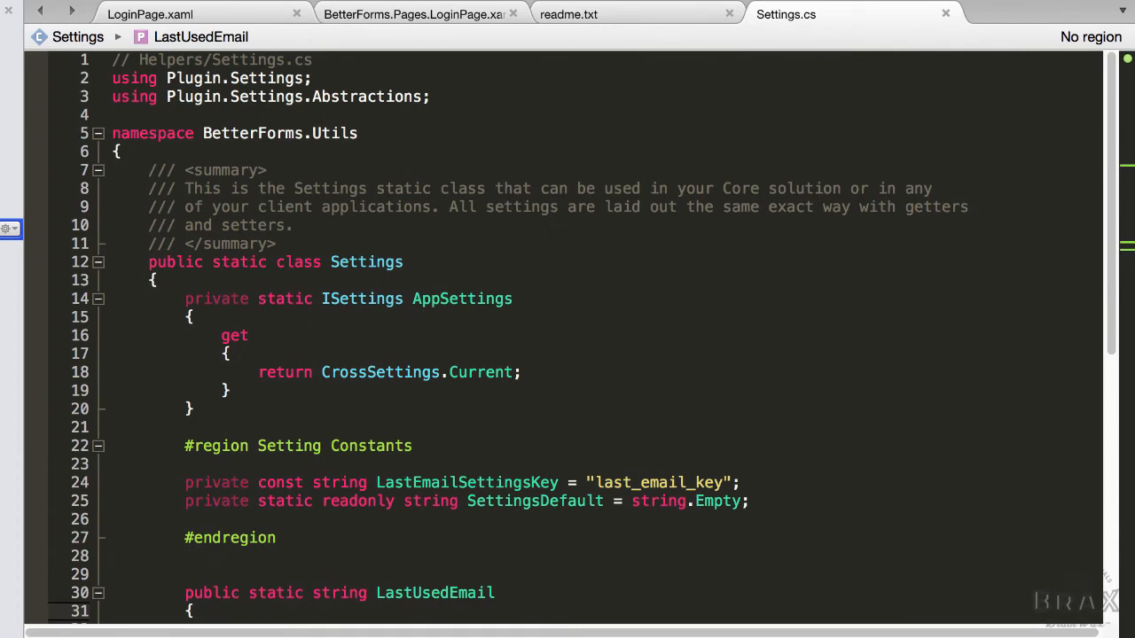
In LoginViewModel.cs, make the EmailAddress setter assign BetterForms.Utils.Settings.LastUsedEmail = value
{"action": "left_click", "coordinate": [967, 14]}
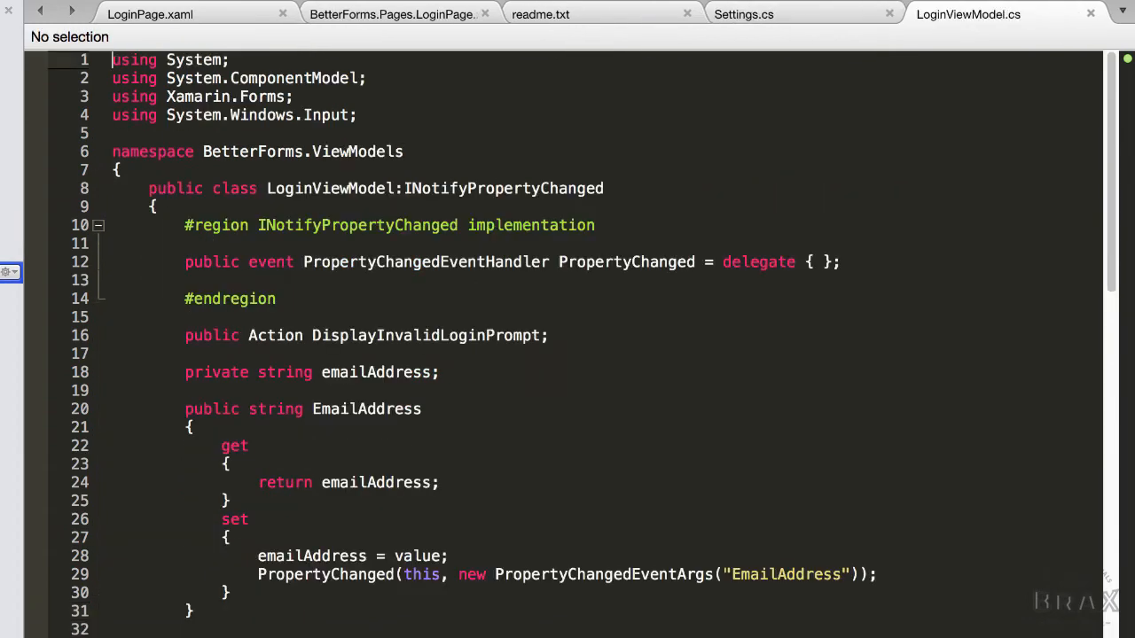
{"action": "scroll", "scroll_direction": "down", "scroll_amount": 3}
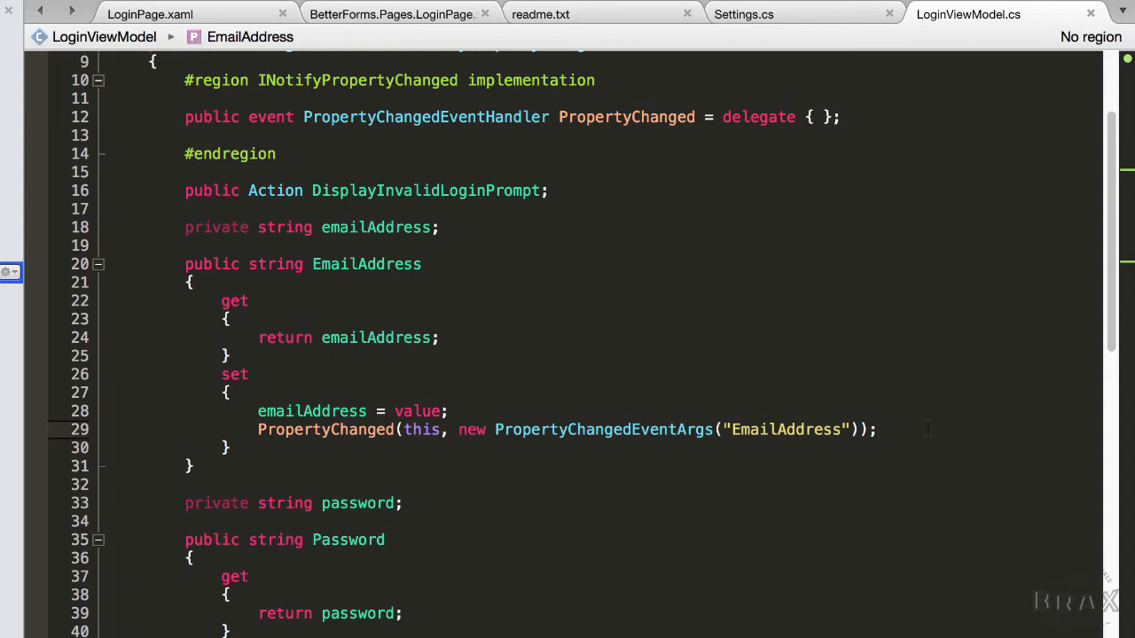
{"action": "type", "text": "S"}
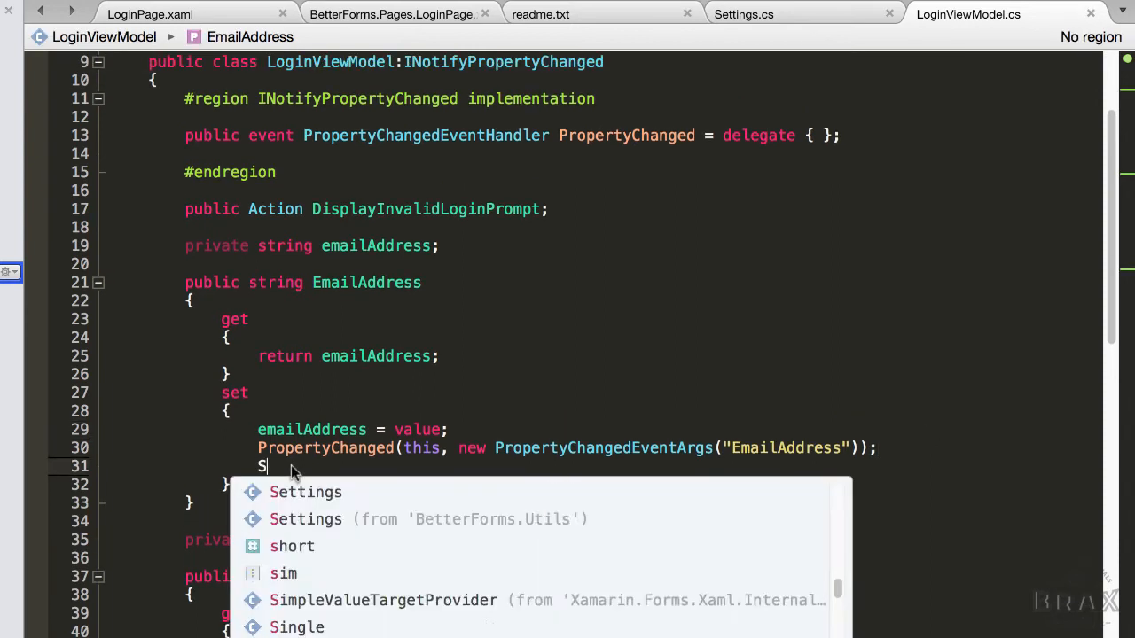
{"action": "type", "text": "ettings"}
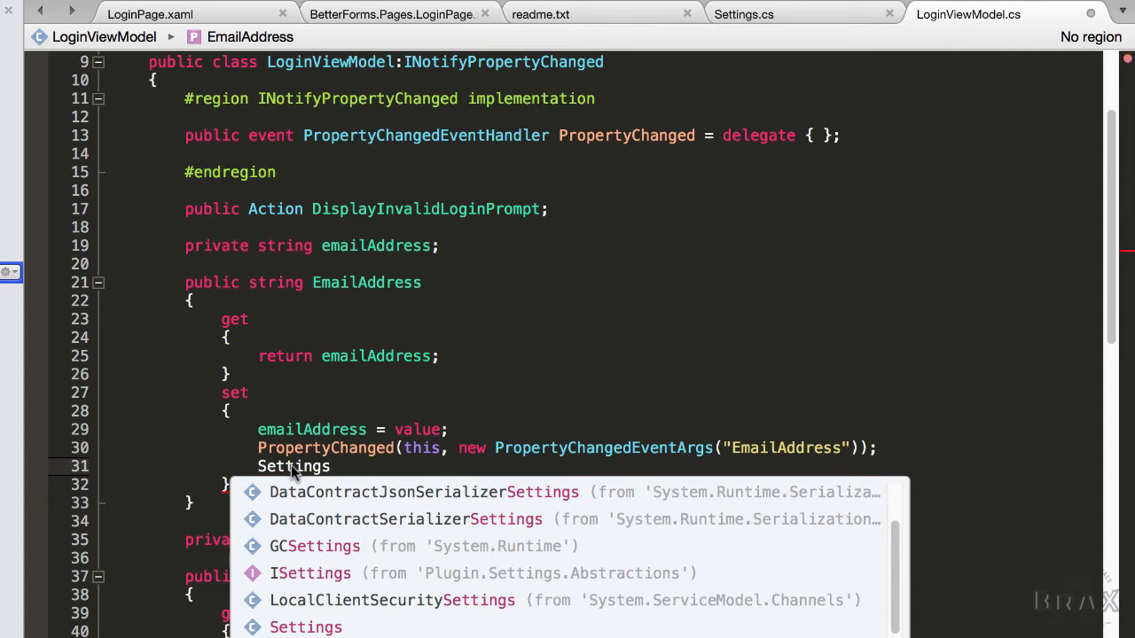
{"action": "type", "text": "BetterForms.Utils.Settings.LastUsedEmail"}
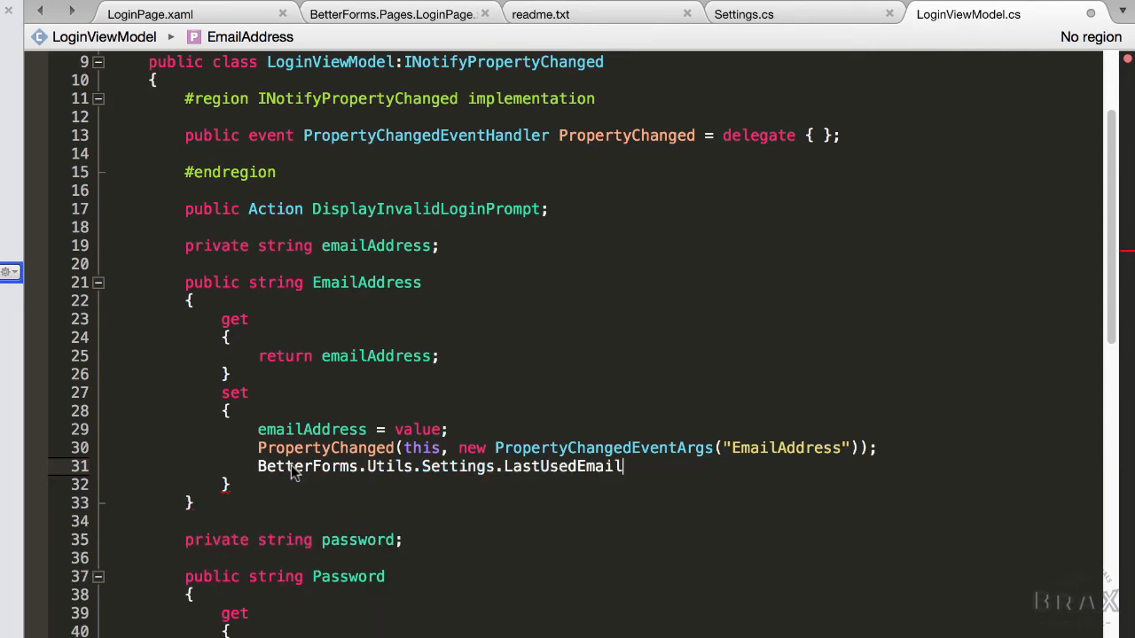
{"action": "type", "text": "= value;"}
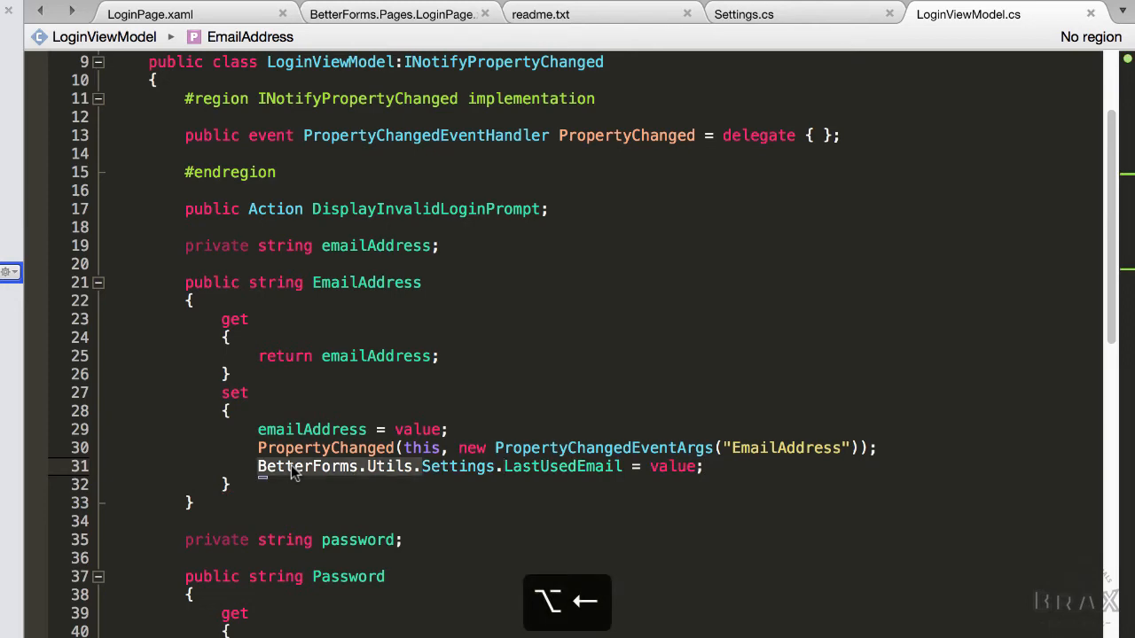
In the LoginViewModel constructor, load EmailAddress from Settings.LastUsedEmail
{"action": "scroll", "scroll_direction": "down", "scroll_amount": 3}
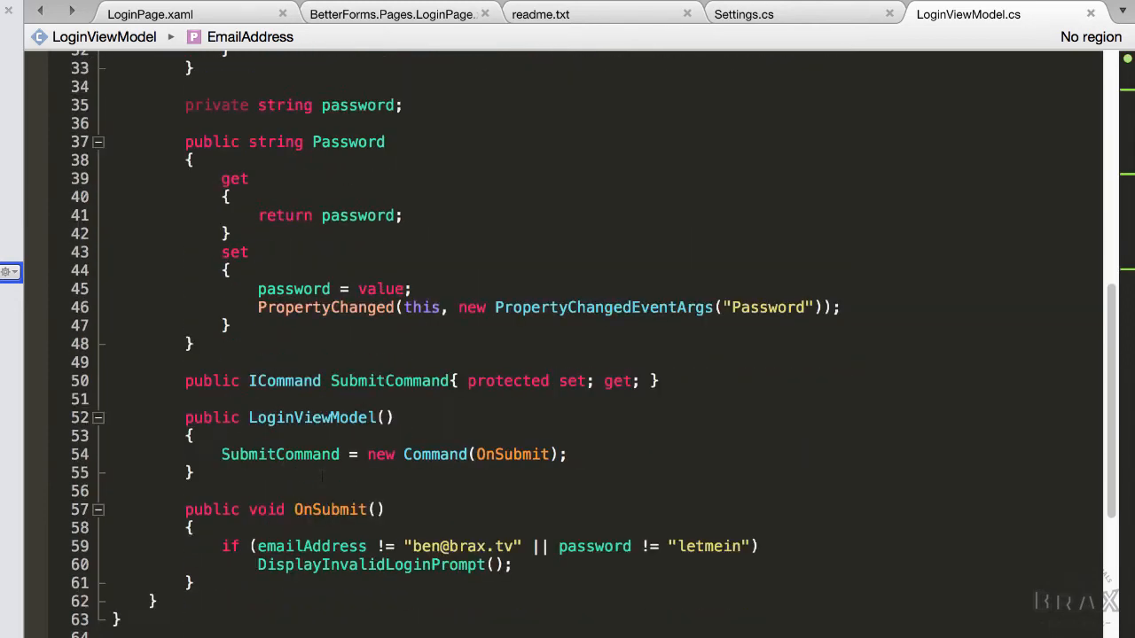
{"action": "scroll", "scroll_direction": "down", "scroll_amount": 3}
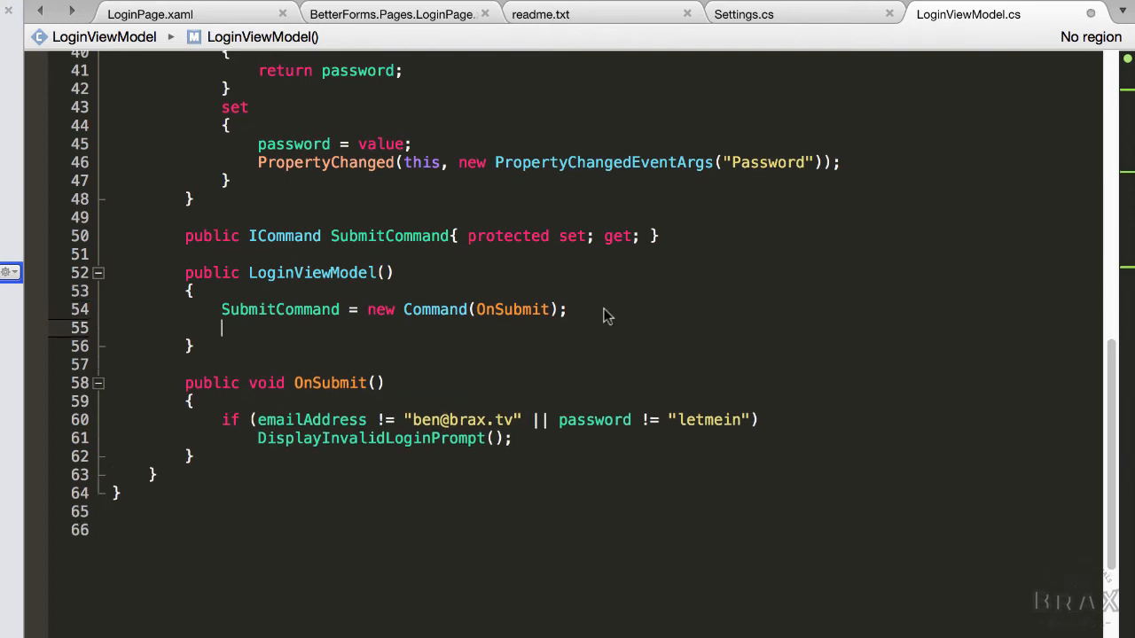
{"action": "type", "text": "EmailAddress -="}
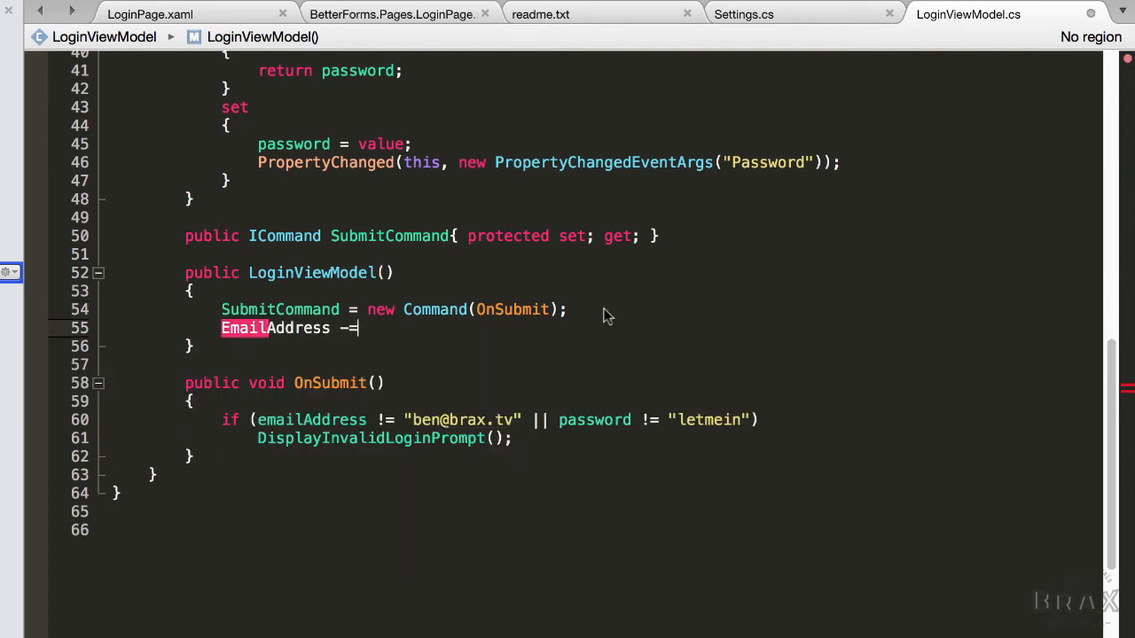
{"action": "type", "text": "Set"}
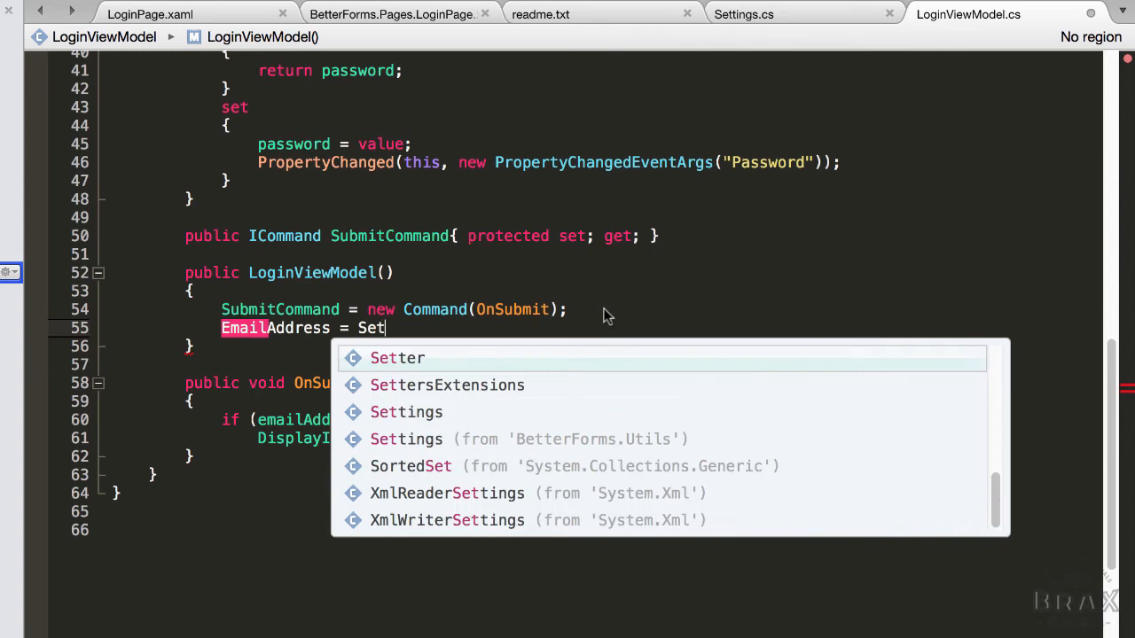
{"action": "type", "text": "tings.LastUsedEmail;"}
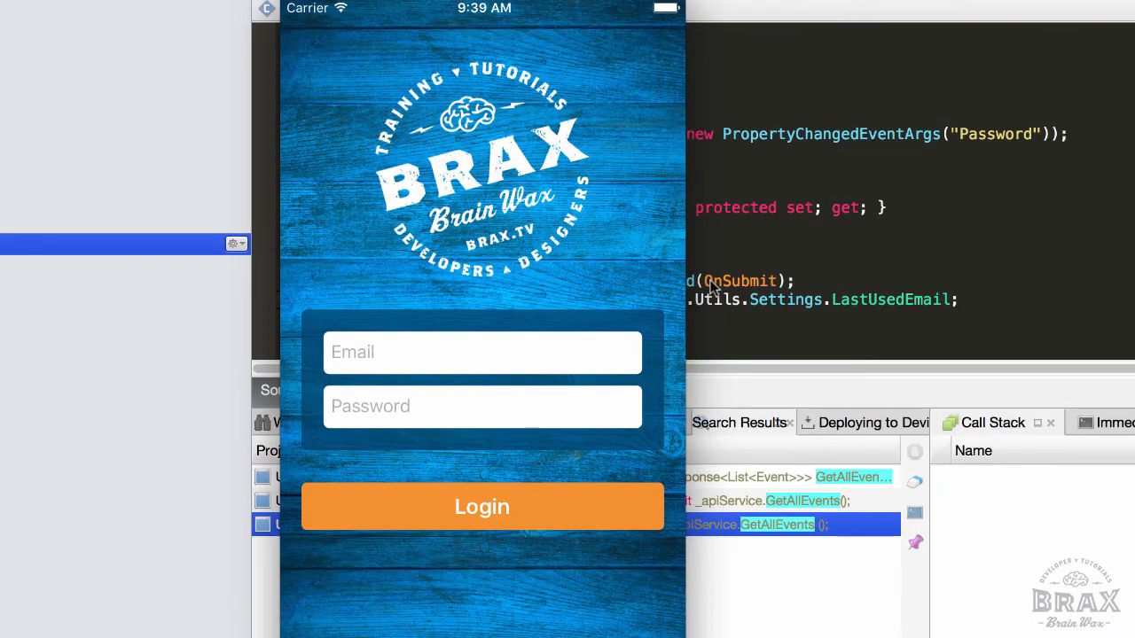
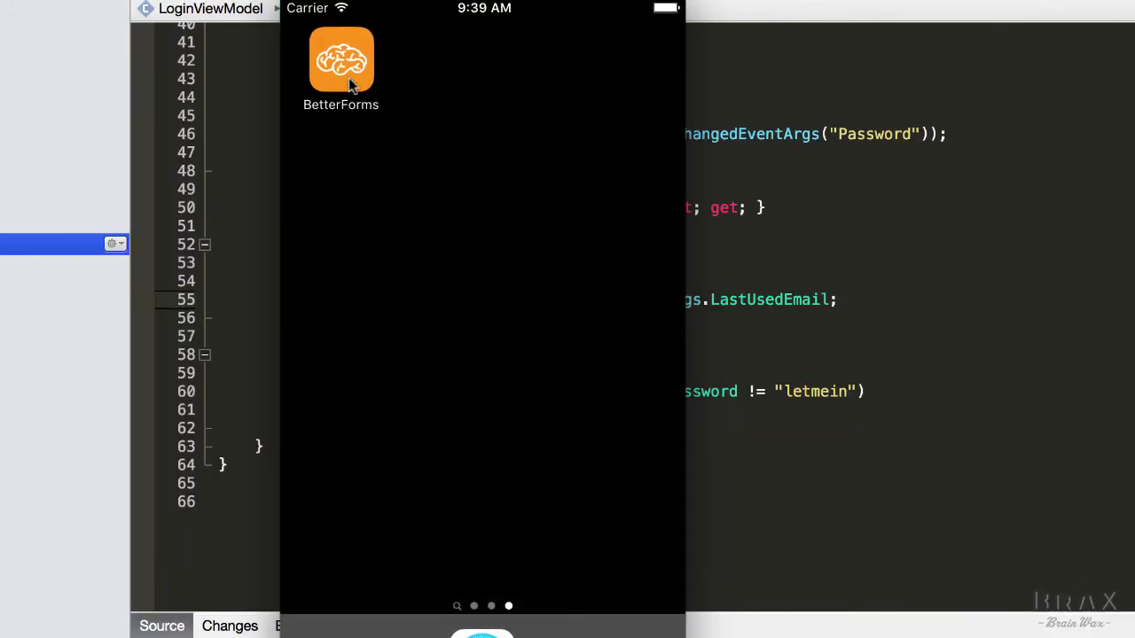
Type the rendr.io email into the Email field, then relaunch BetterForms to confirm it is pre-filled
{"action": "left_click", "coordinate": [340, 61]}
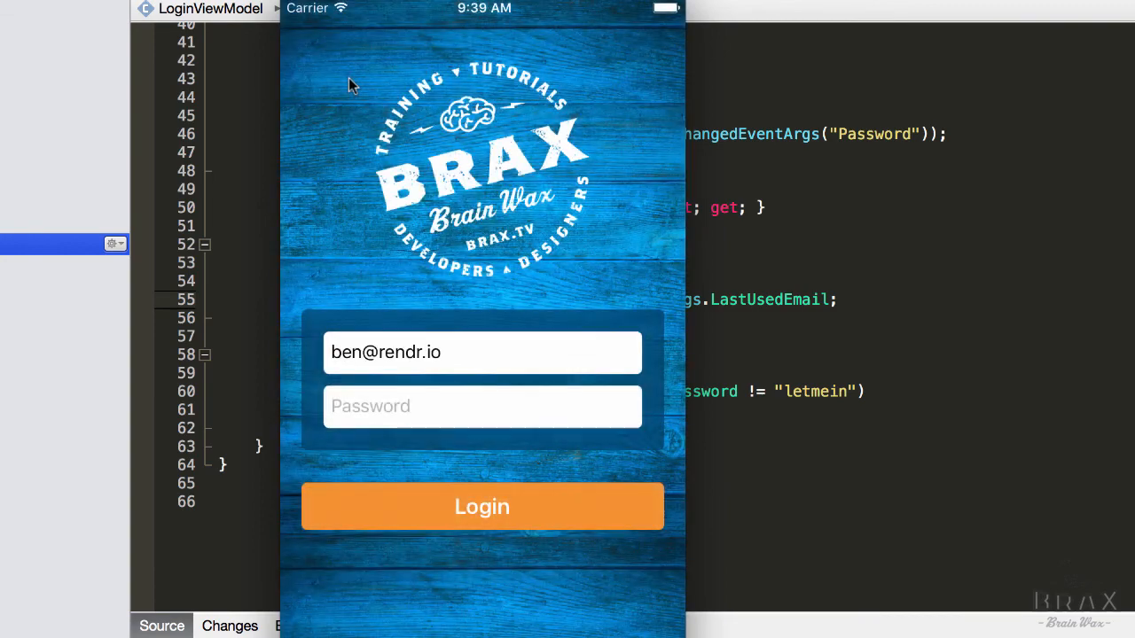